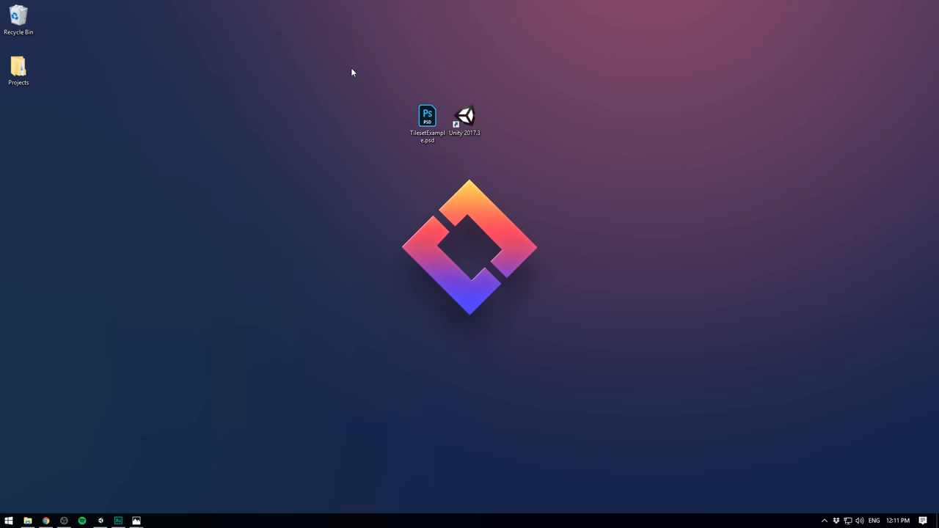
Launch Unity 2017.3 from the desktop with the Tilemap project containing the TilesetExample image.
click(427, 117)
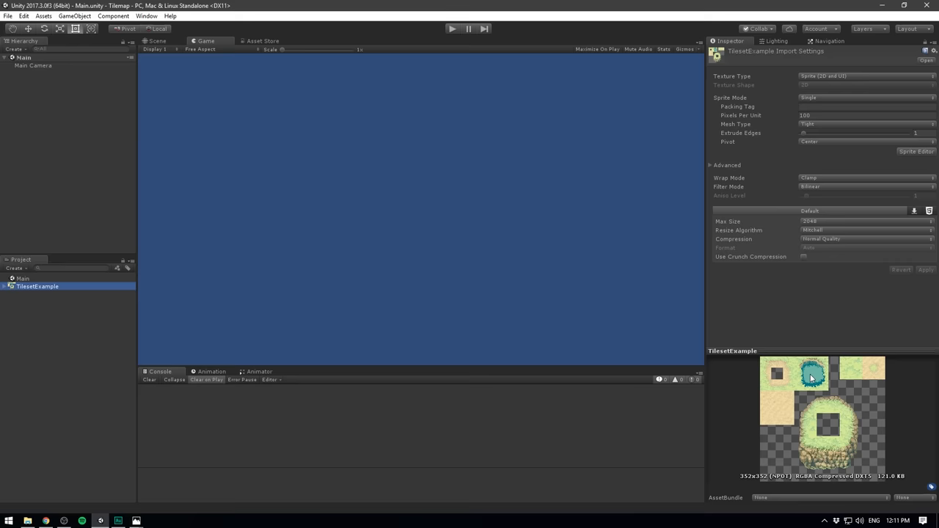
Set TilesetExample to Sprite Mode Multiple, 32 Pixels Per Unit, Point filter, no compression, and apply.
click(866, 97)
text(32)
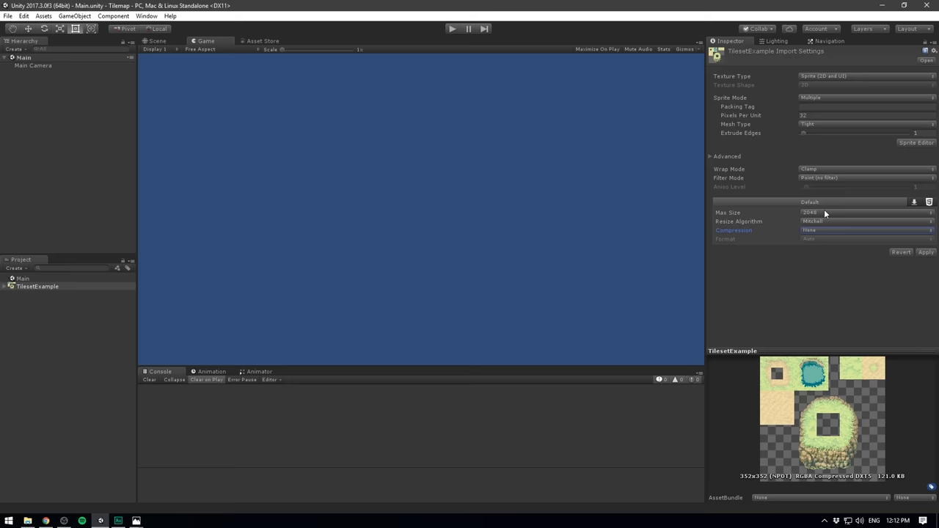
click(916, 142)
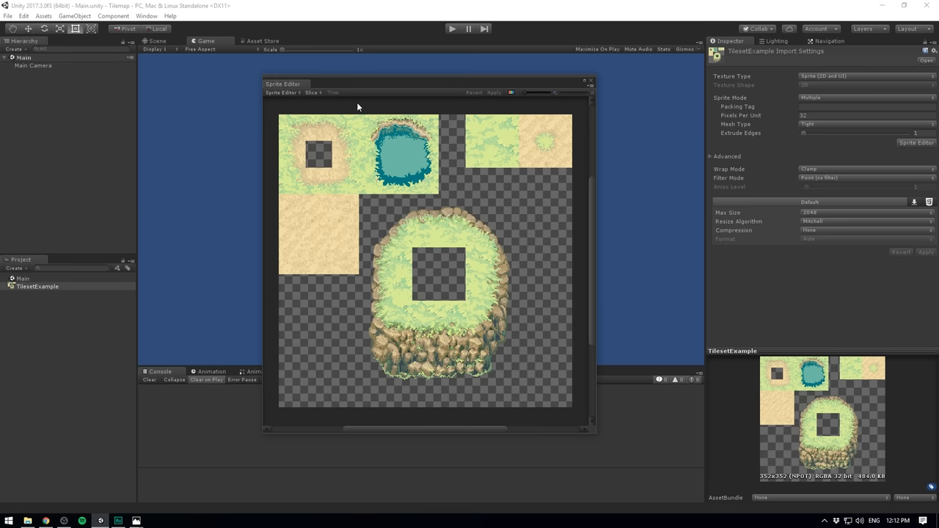
Slice the TilesetExample sheet by a 32x32 cell grid and apply the individual sprites.
click(312, 92)
text(32)
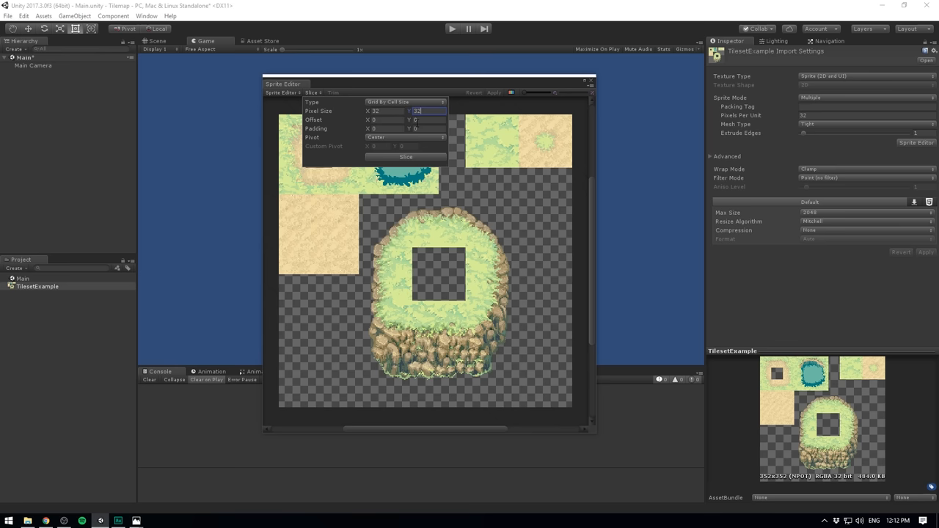
click(405, 157)
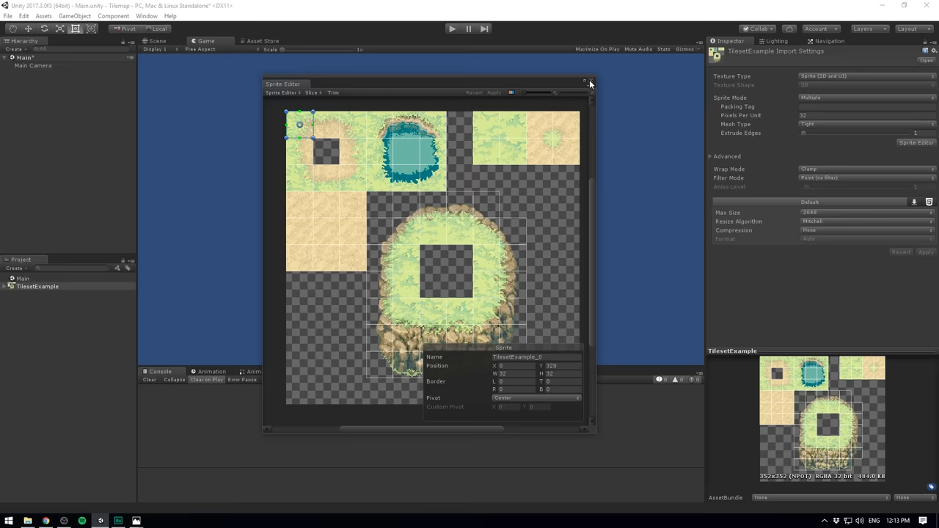
click(590, 82)
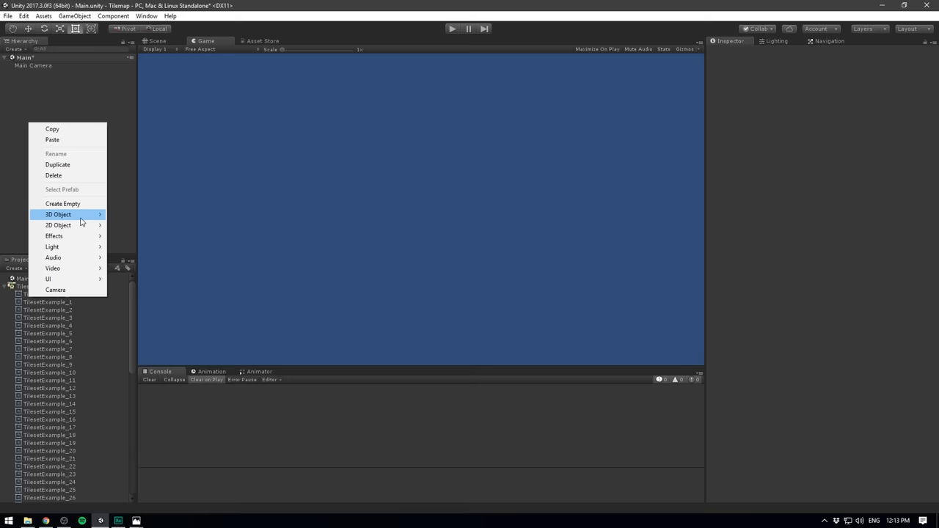
Add a 2D Tilemap under a new Grid in the Hierarchy and rename it Tilemap_Base.
click(53, 226)
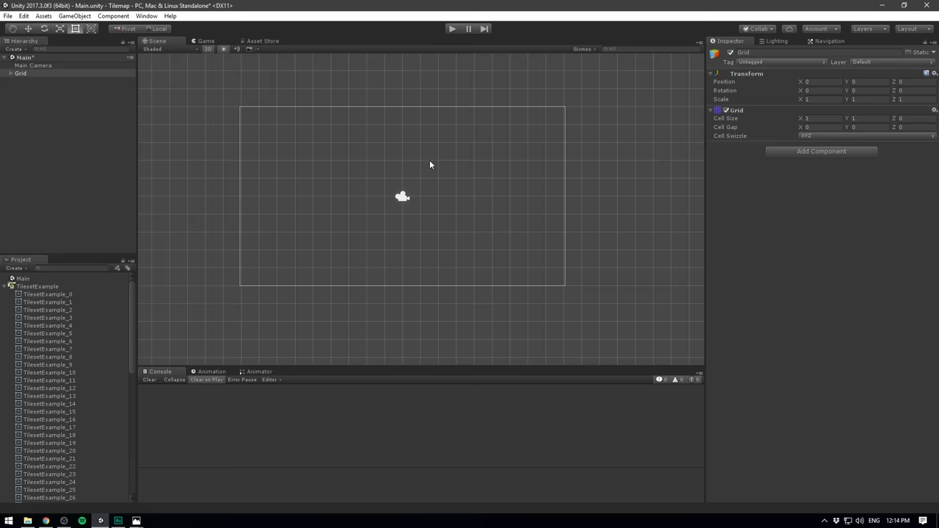
triple_click(822, 118)
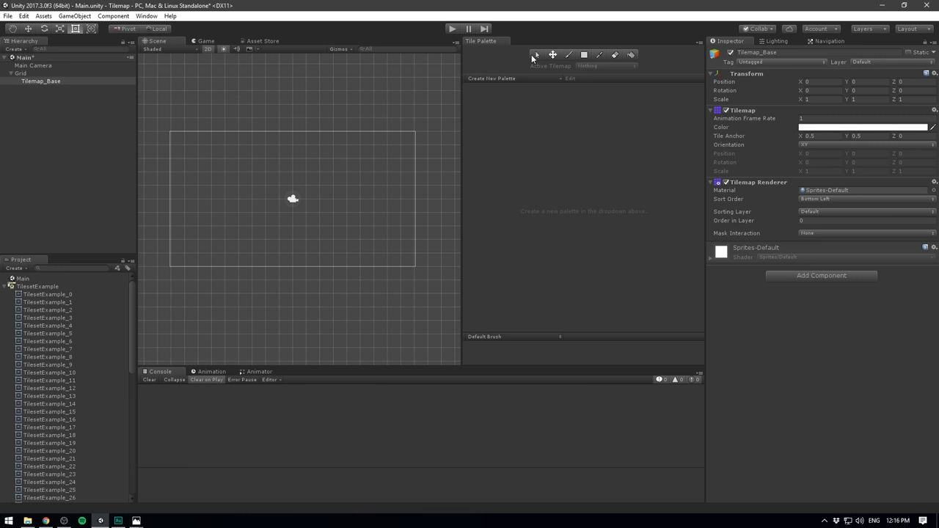
mouse_move(587, 132)
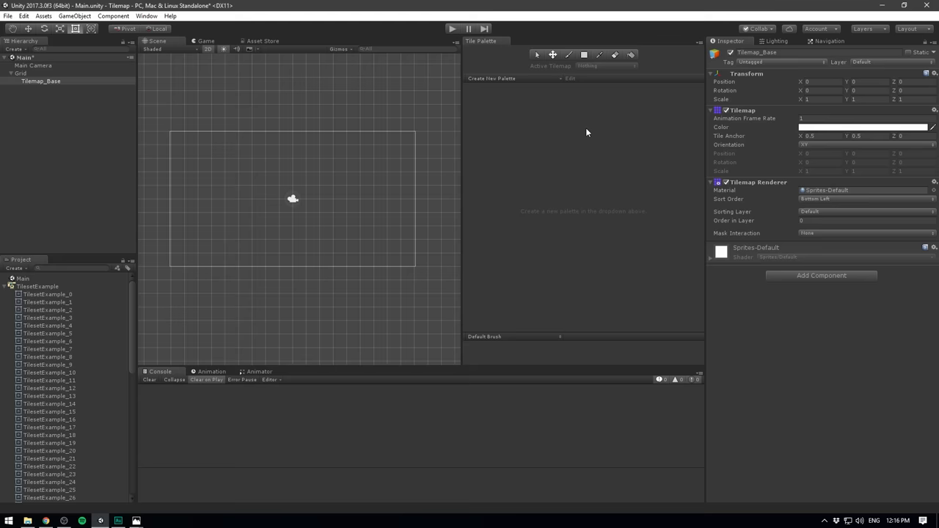
Start the Create New Palette form in the Tile Palette window.
click(492, 80)
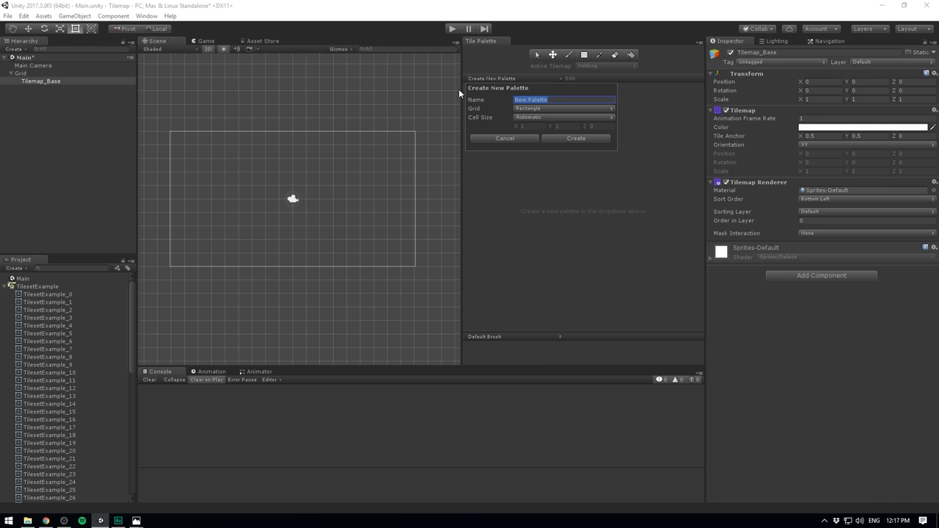
Name the palette Ground Tiles, create it, and save it into a new Palettes folder in Assets.
text(Ground Tiles)
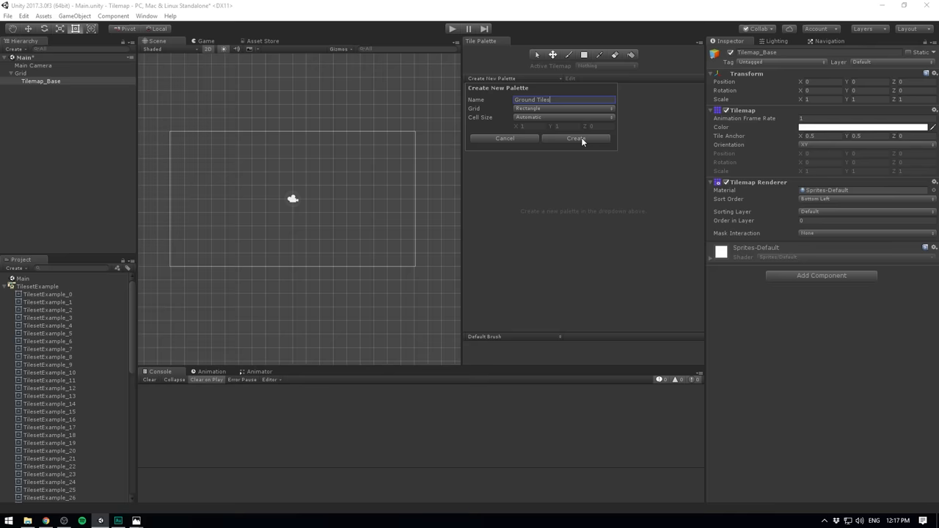
click(576, 138)
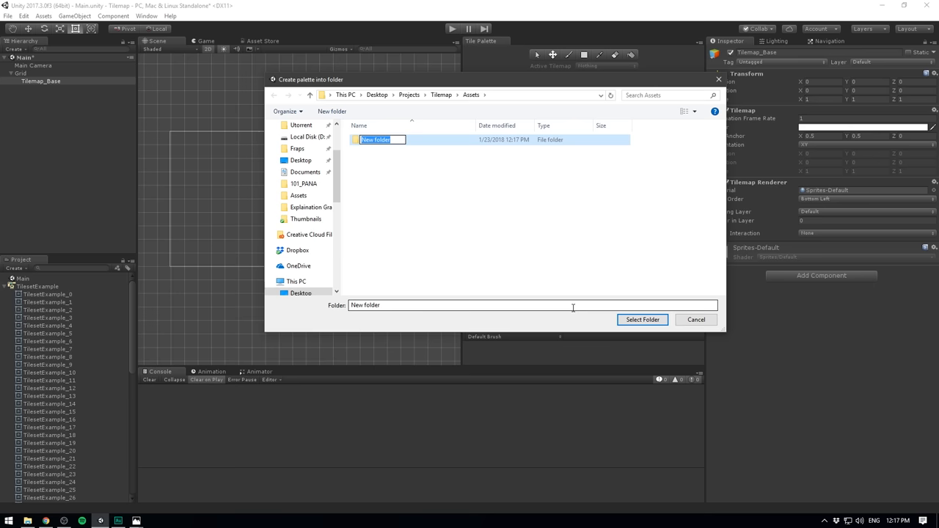
click(641, 320)
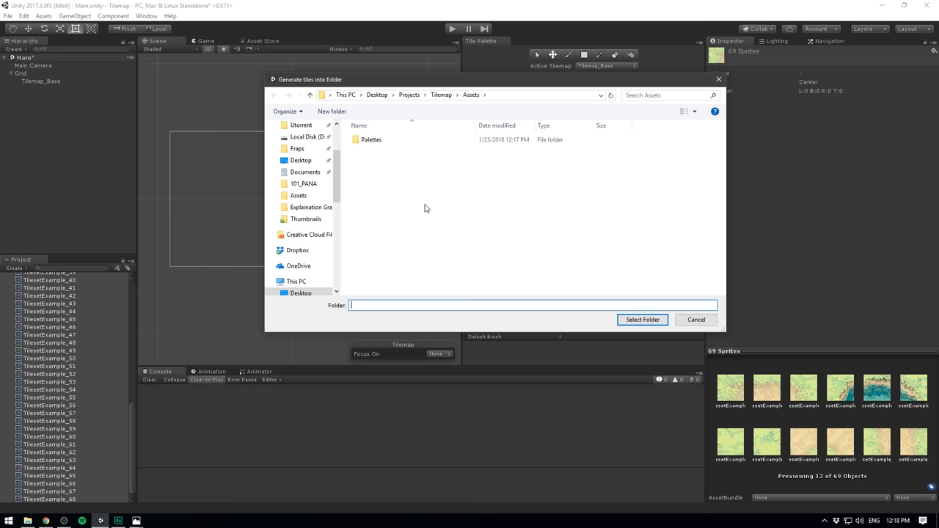
Generate tiles from the dragged sprites into a new Tiles folder, filling the Ground Tiles palette.
right_click(426, 209)
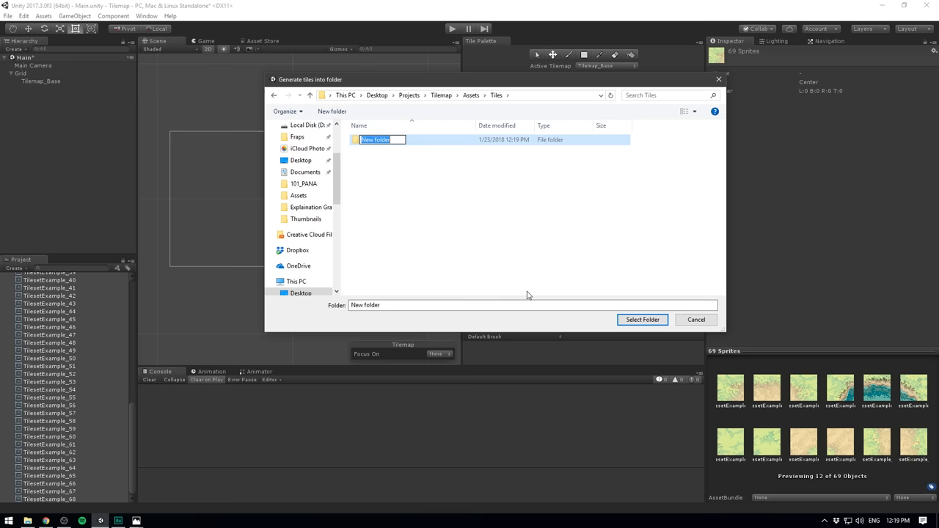
click(641, 320)
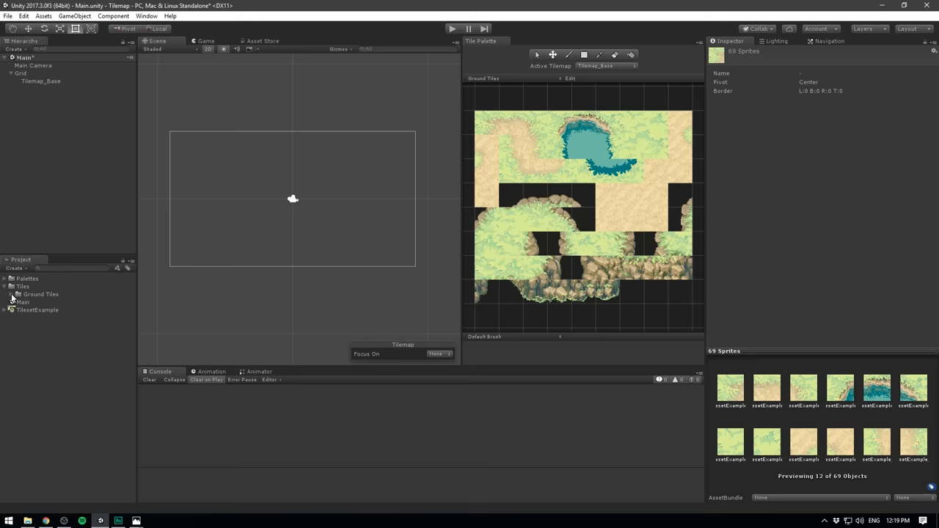
Regenerate the Ground Tiles palette from the whole TilesetExample sprite so tiles keep the tileset layout.
click(7, 294)
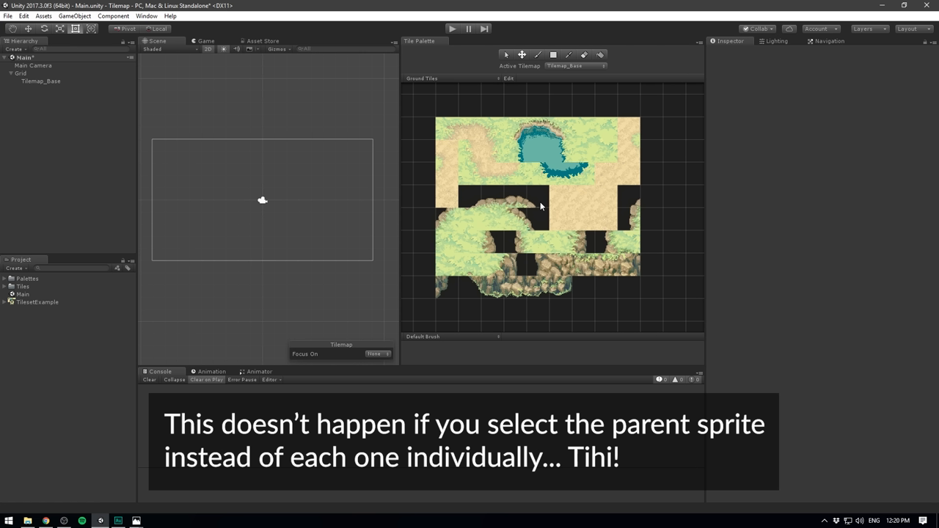
mouse_move(541, 206)
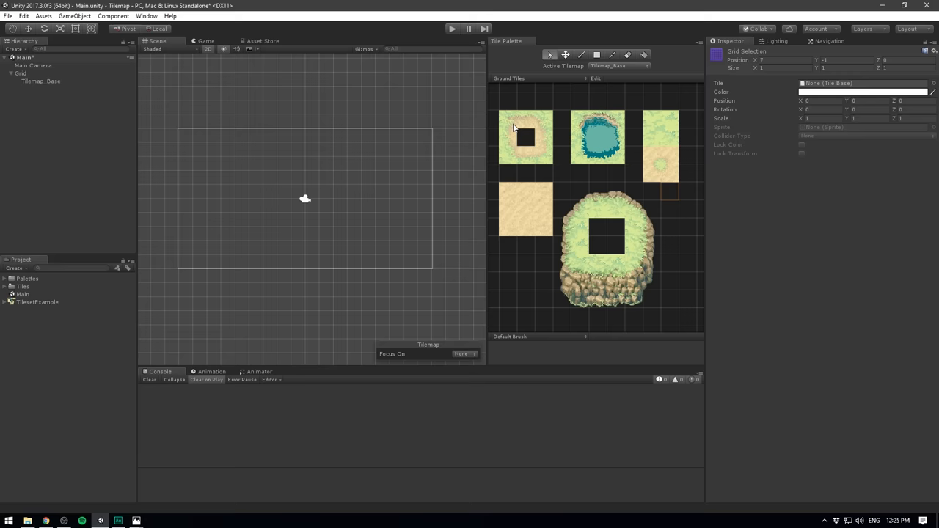
click(36, 302)
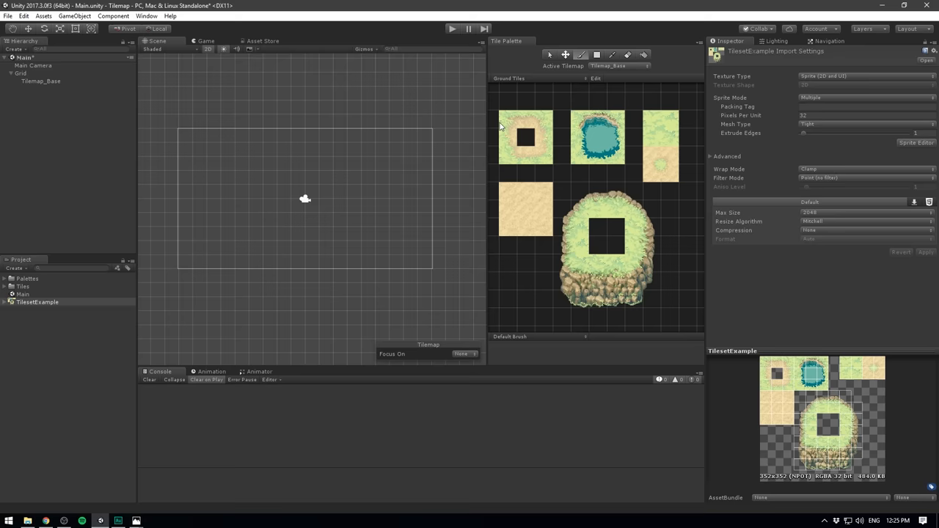
Brush grass tiles onto Tilemap_Base around the sandy path and pond, checking the result in the Game view.
click(241, 179)
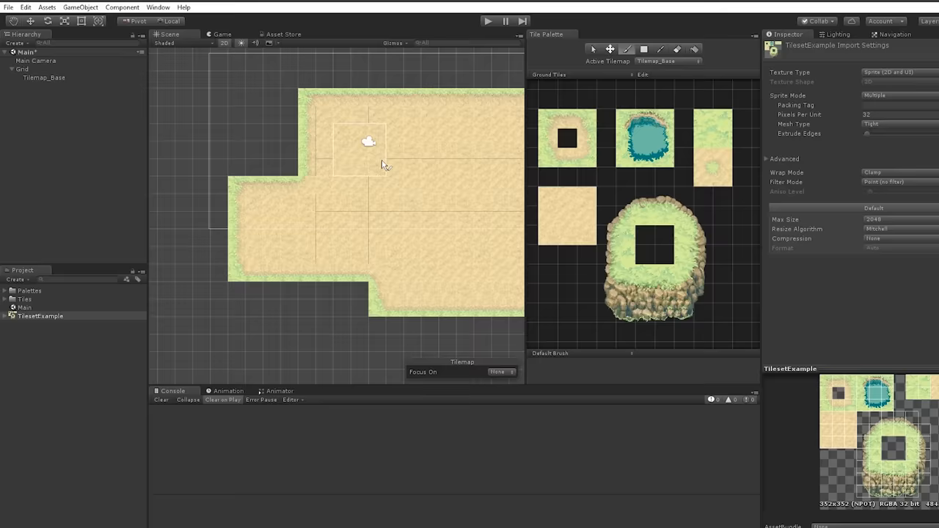
click(25, 14)
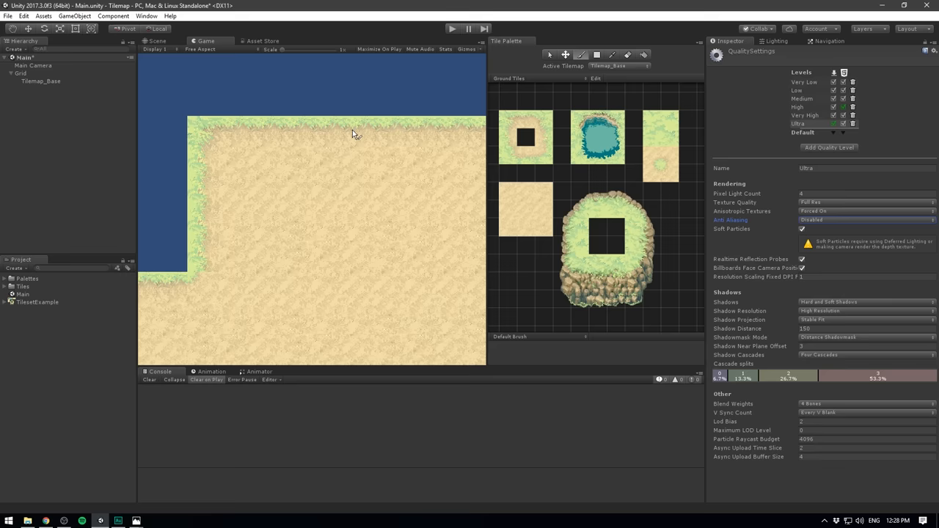
click(159, 41)
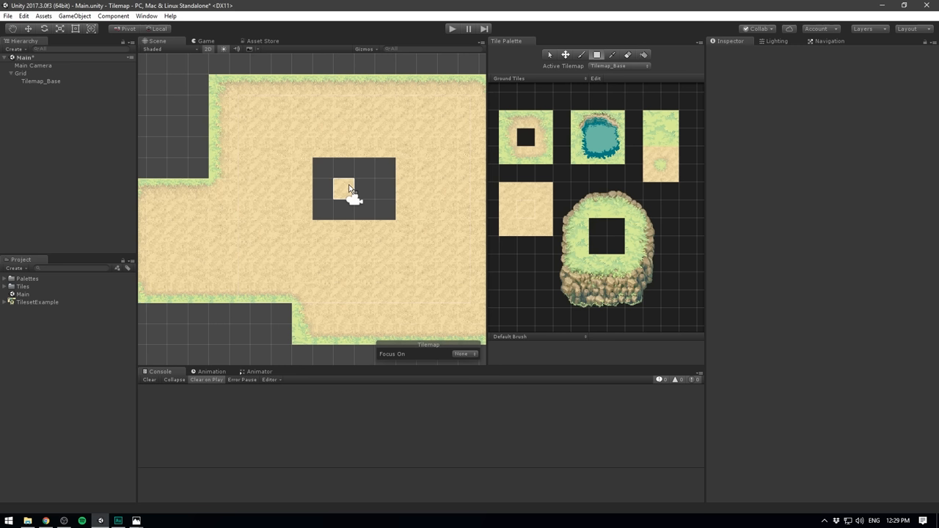
mouse_move(346, 192)
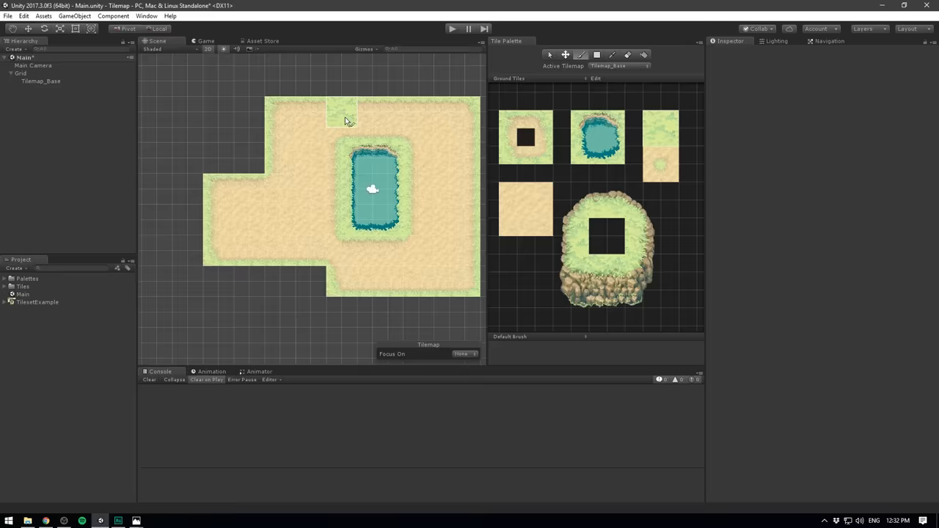
scroll(down, 3)
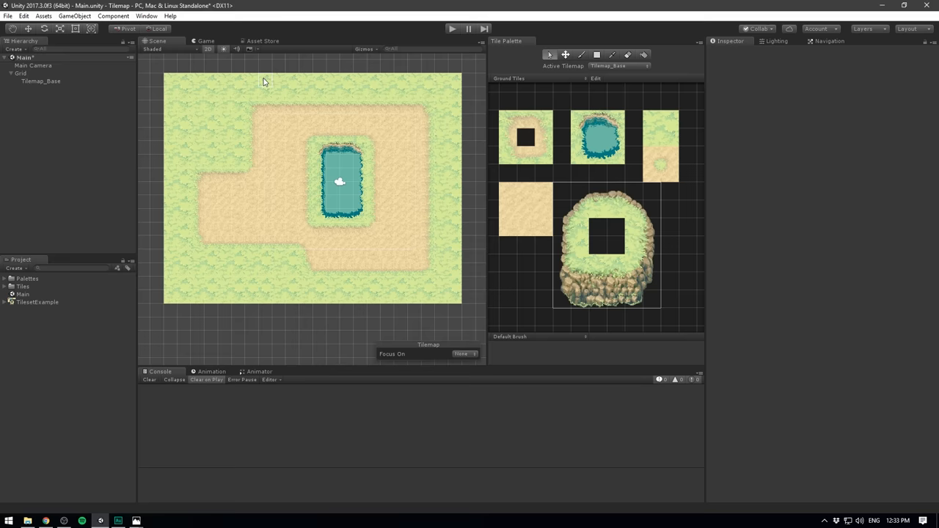
right_click(21, 73)
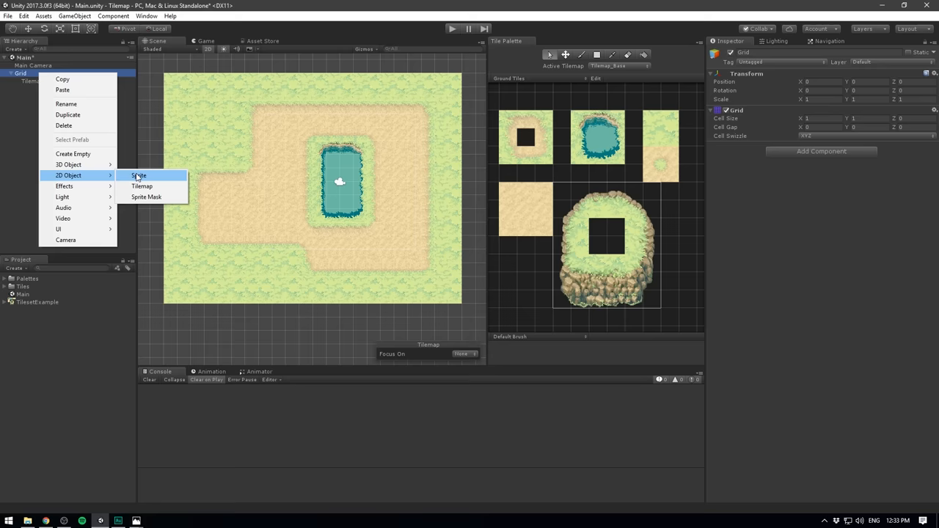
Add Tilemap_Rock under the Grid, make it the active tilemap, and paint rocky cliff plateaus over the grass.
click(143, 185)
text(Tilemap_Rock)
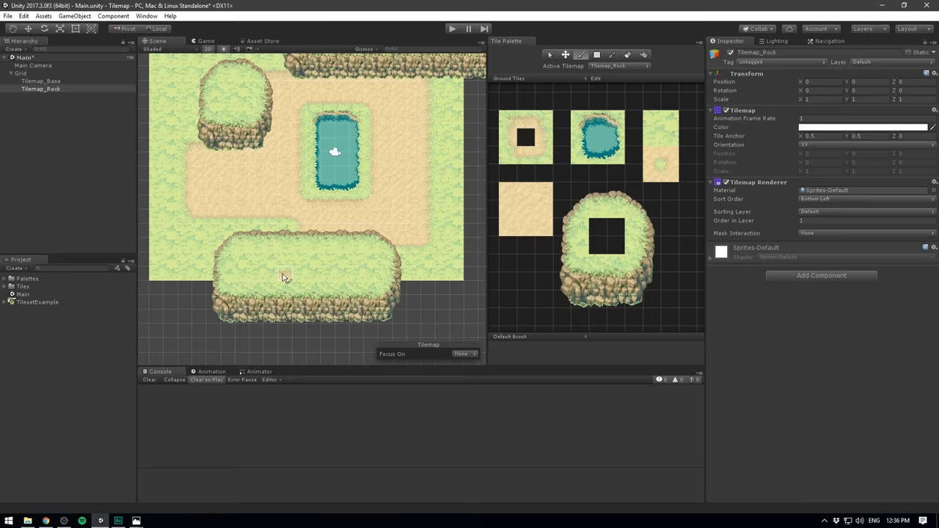
click(32, 65)
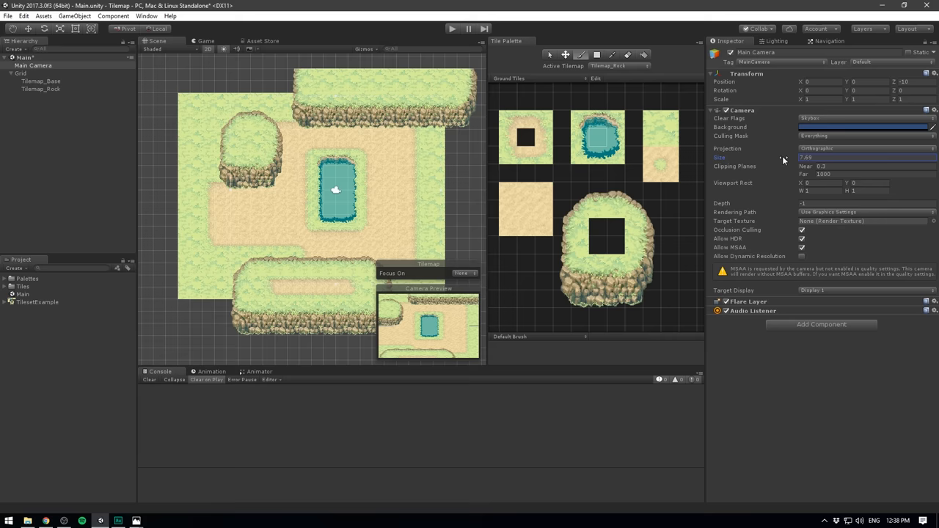
click(205, 41)
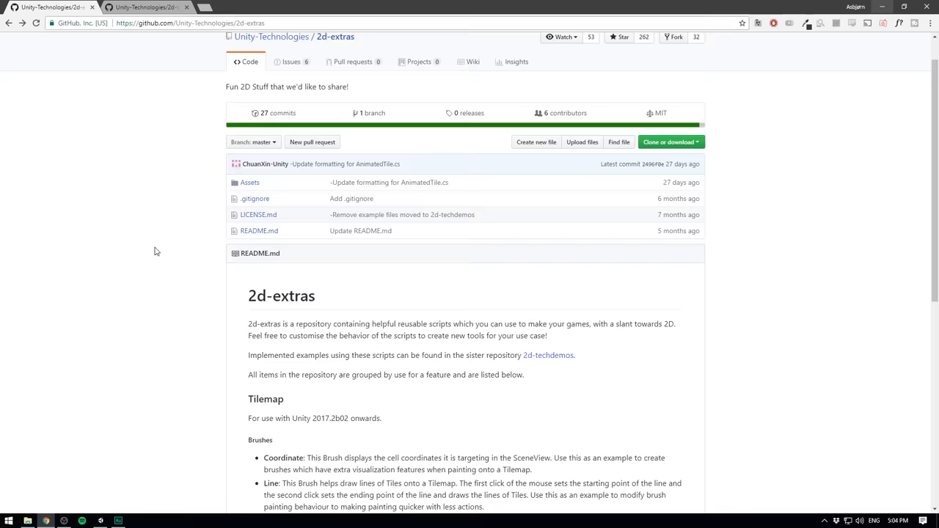
Scroll through the 2d-extras README before moving to the 2d-techdemos repository.
scroll(up, 3)
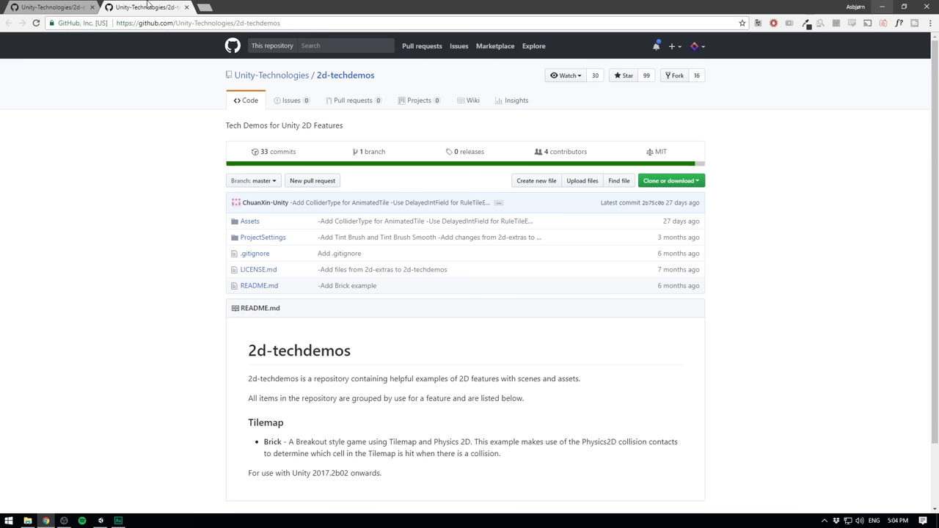
mouse_move(126, 261)
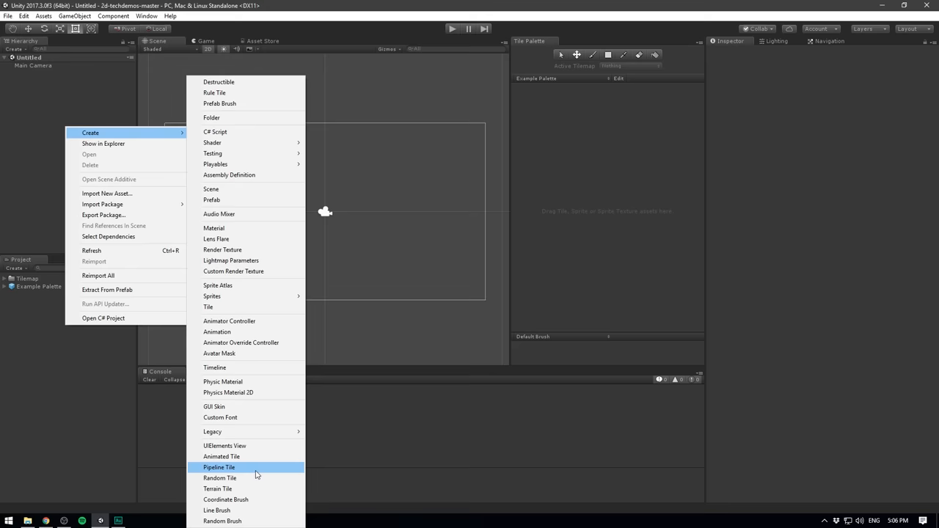
Create a new Animated Tile asset named WaterfallBase for the example palette.
click(222, 456)
text(WaterfallBase)
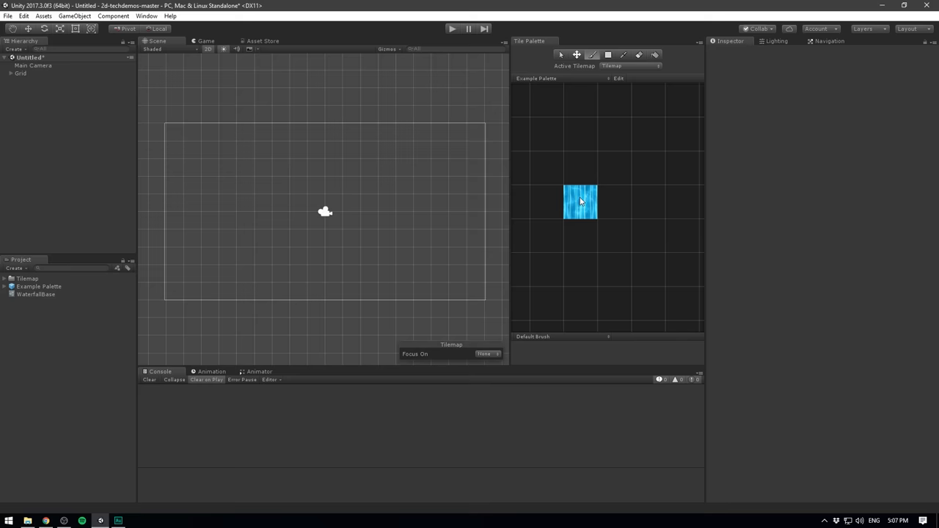
Paint WaterfallBase tiles, then build a WaterfallFoam animated tile from foam sprites and paint the bottom row.
click(452, 28)
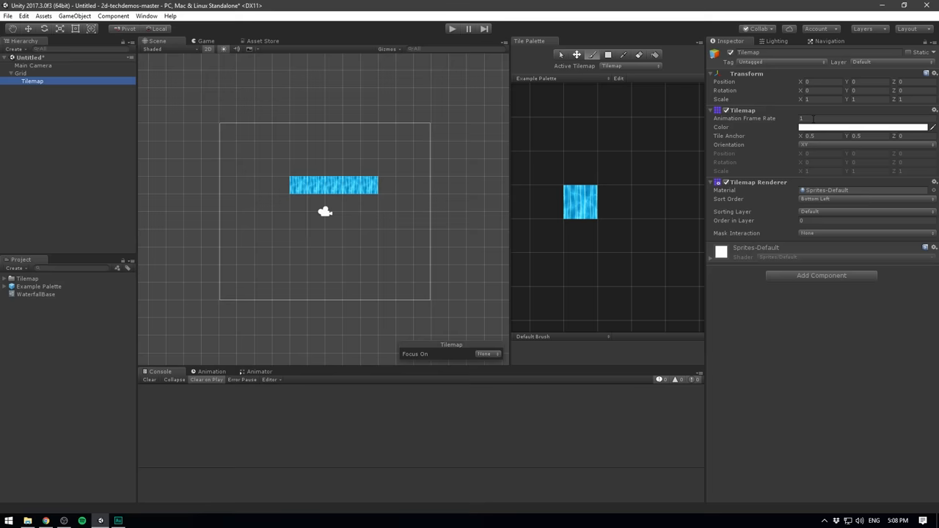
click(35, 293)
text(wat)
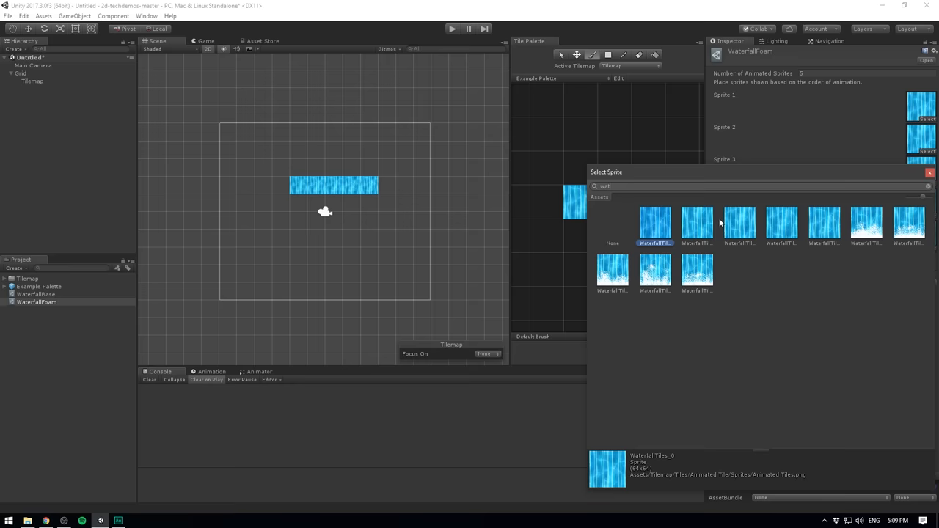
click(37, 303)
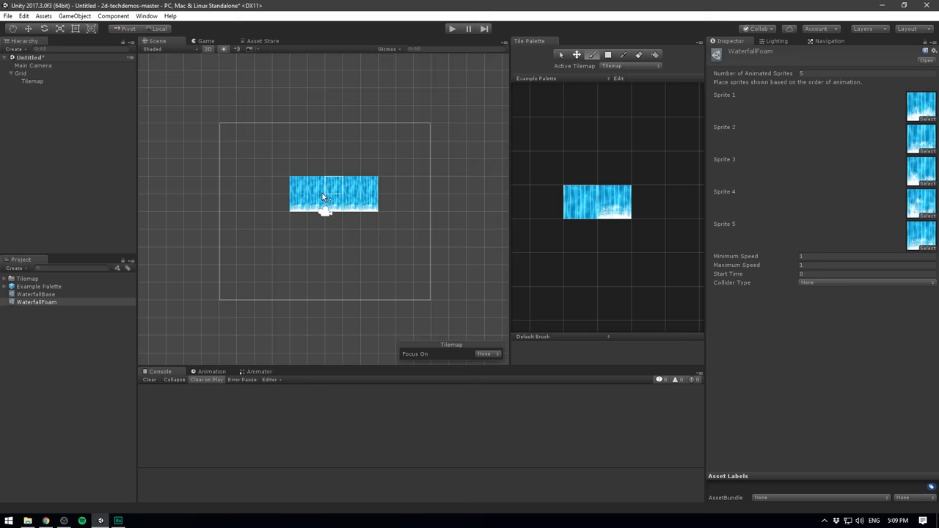
click(452, 29)
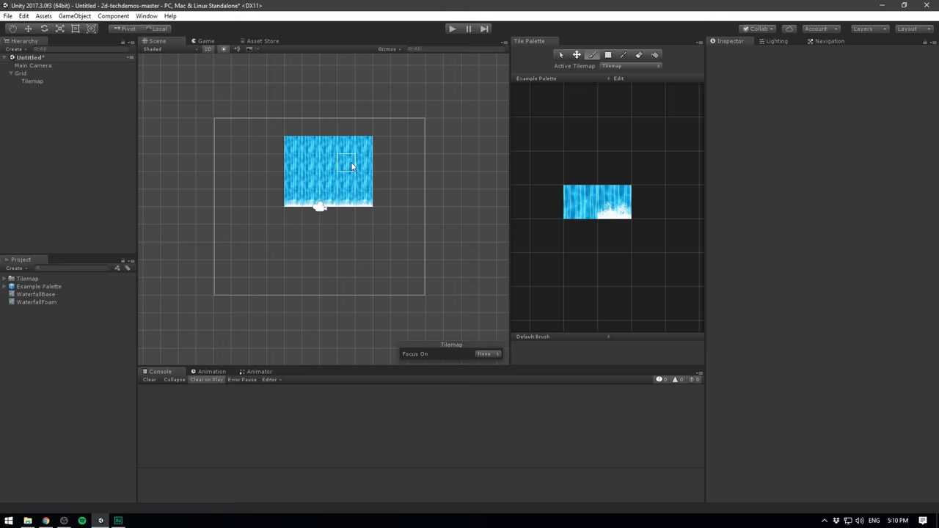
Paint purple Terrain Tiles whose borders auto-shape into a walled maze layout.
click(558, 79)
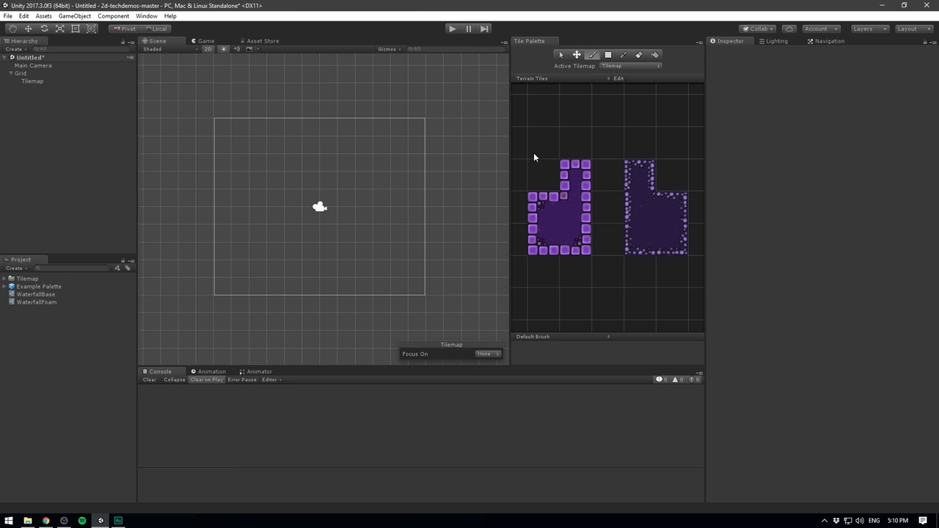
click(316, 213)
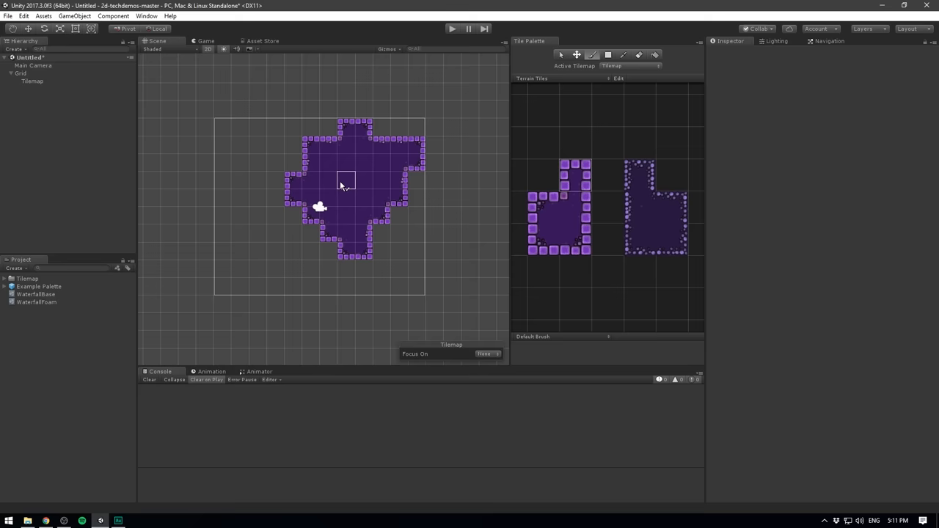
click(6, 279)
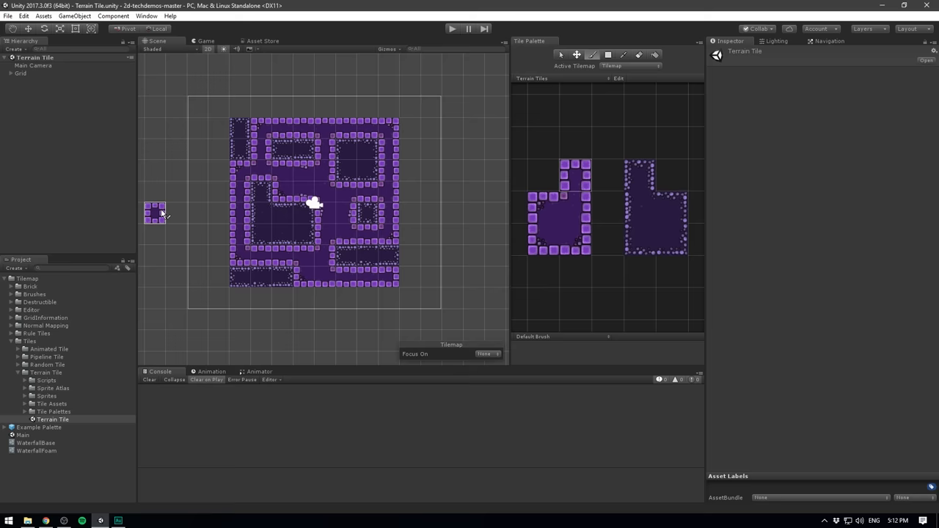
Select the PBricks terrain tile asset to show its neighbour-based sprite slots in the Inspector.
click(53, 410)
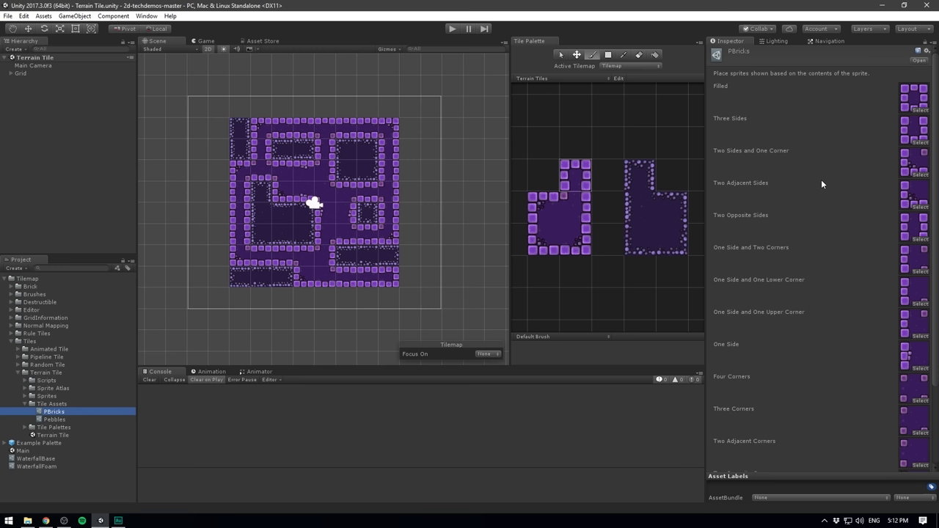
mouse_move(907, 197)
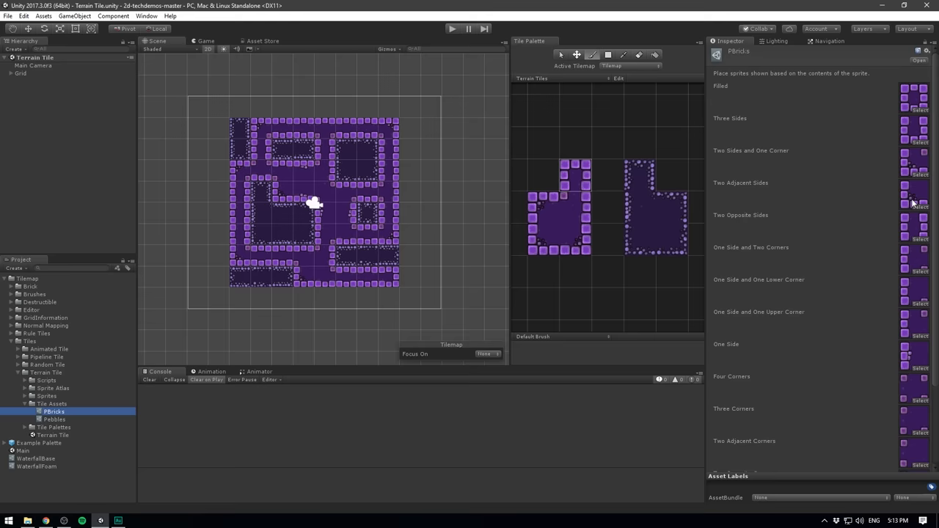
mouse_move(848, 264)
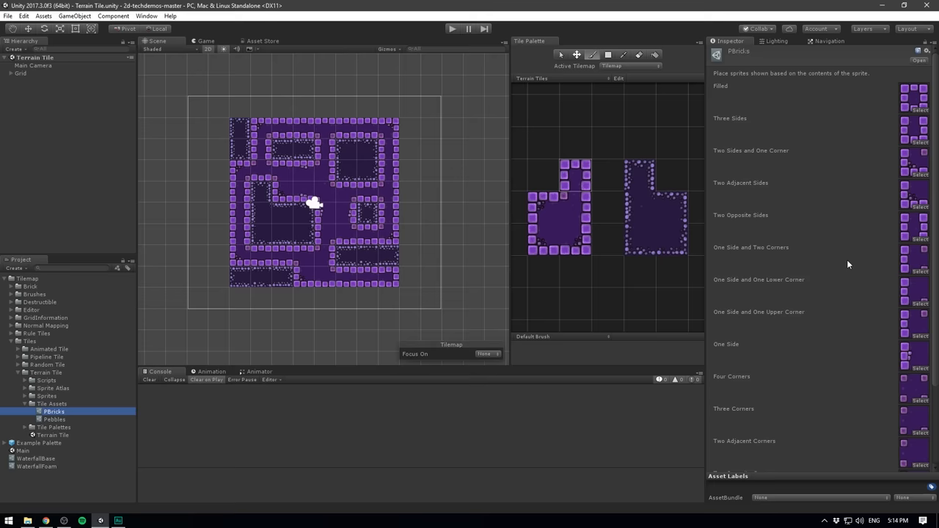
mouse_move(822, 179)
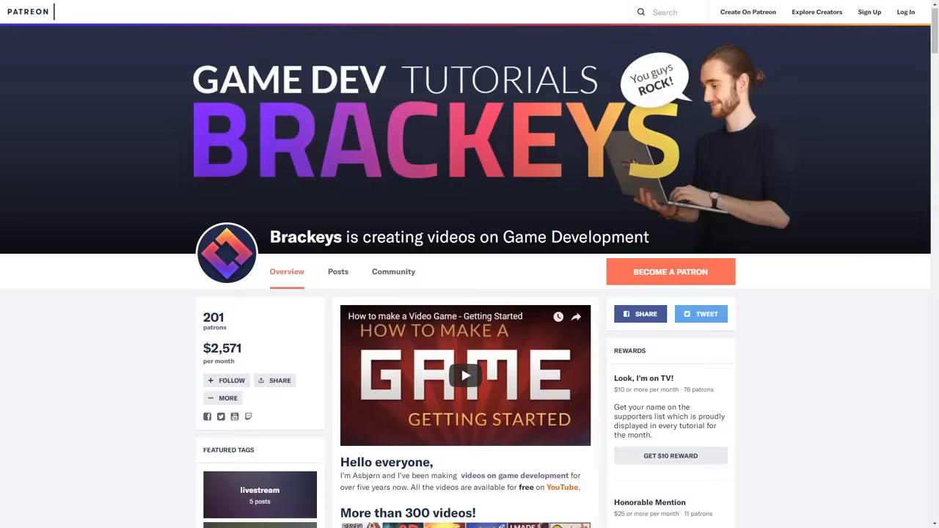
scroll(down, 3)
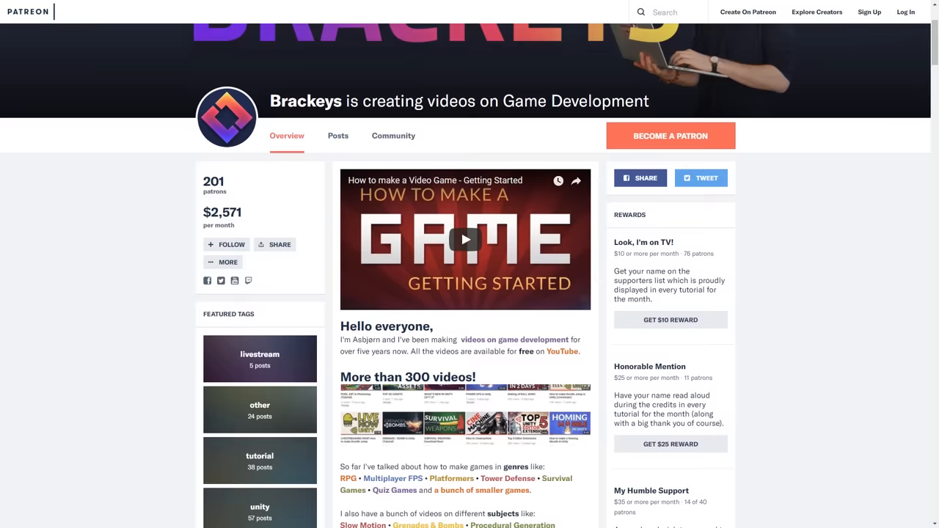